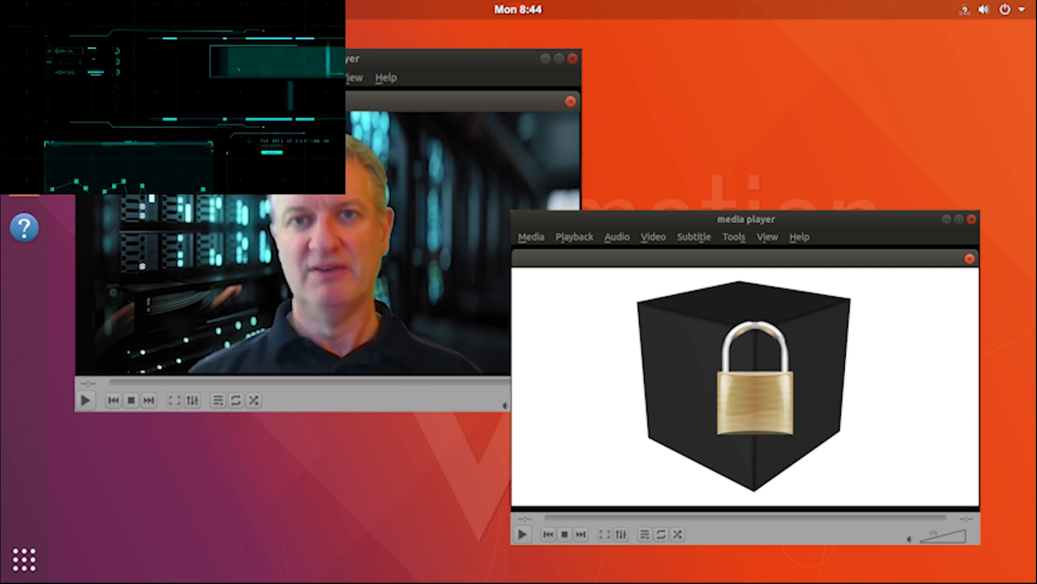
Advance the slide window's playlist to the SE Linux penguin graphic
click(972, 220)
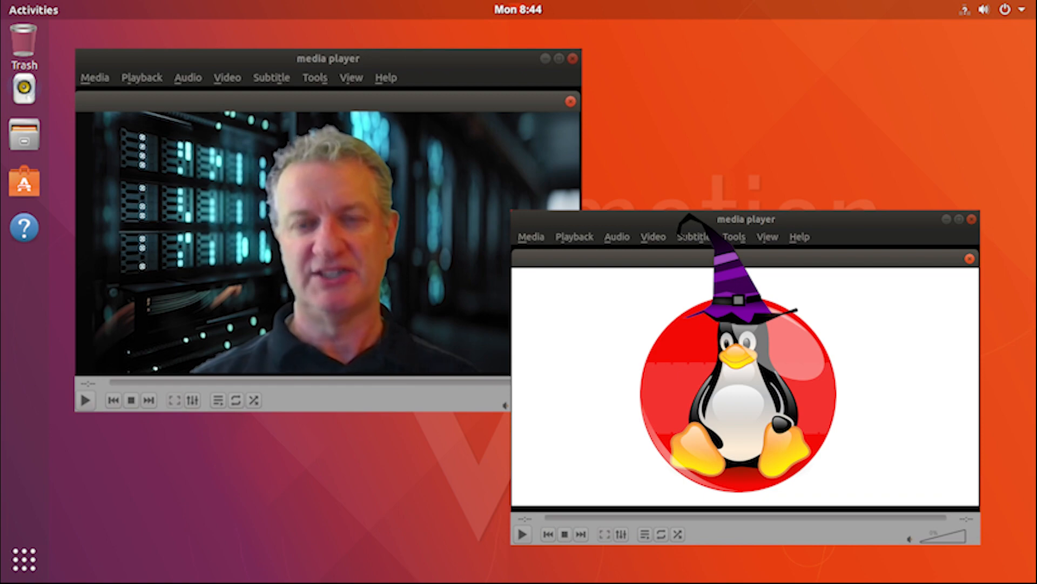
click(971, 218)
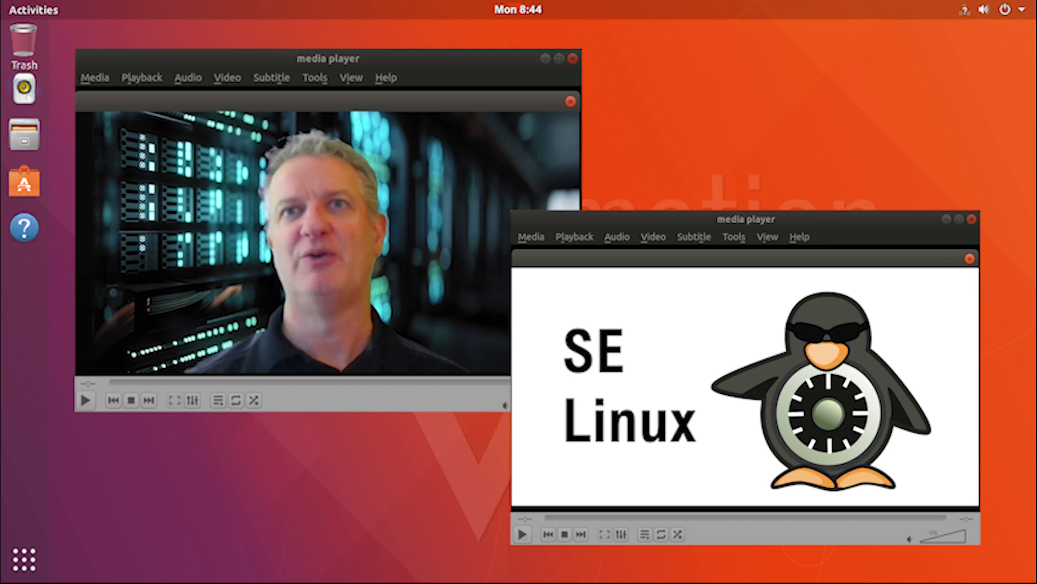
Advance the slide window past the sunglasses-penguin SE Linux slide so it closes
click(970, 220)
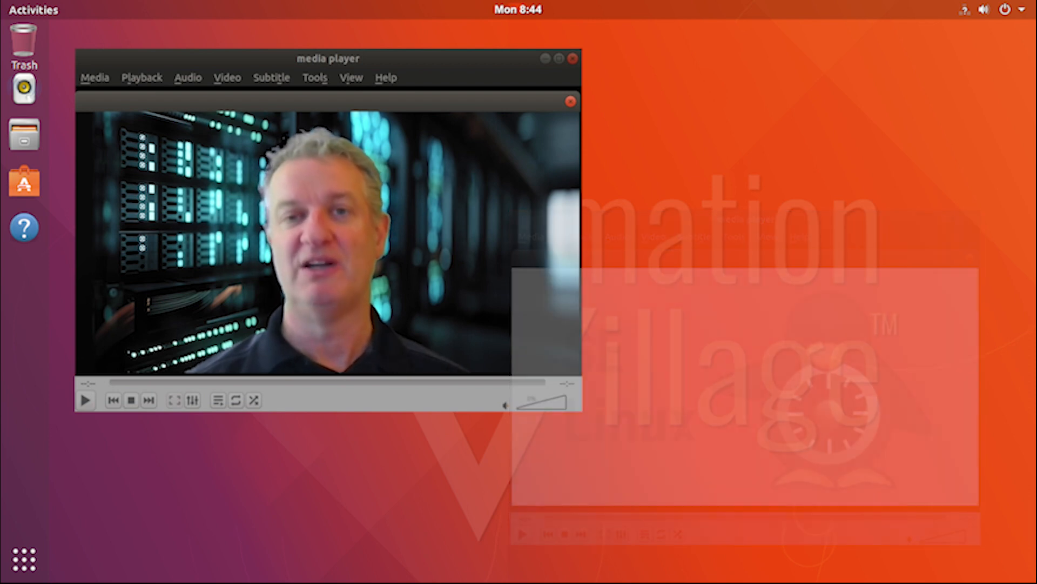